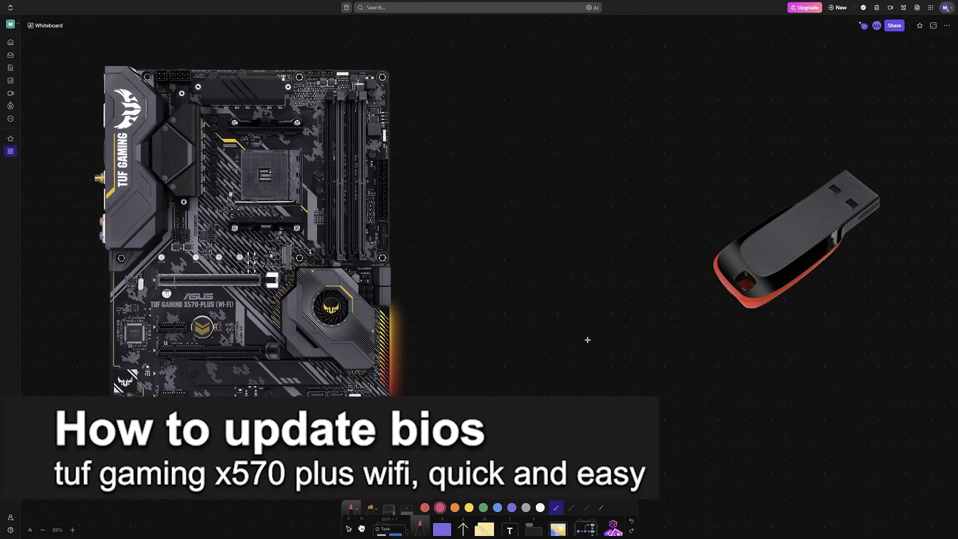
mouse_move(540, 327)
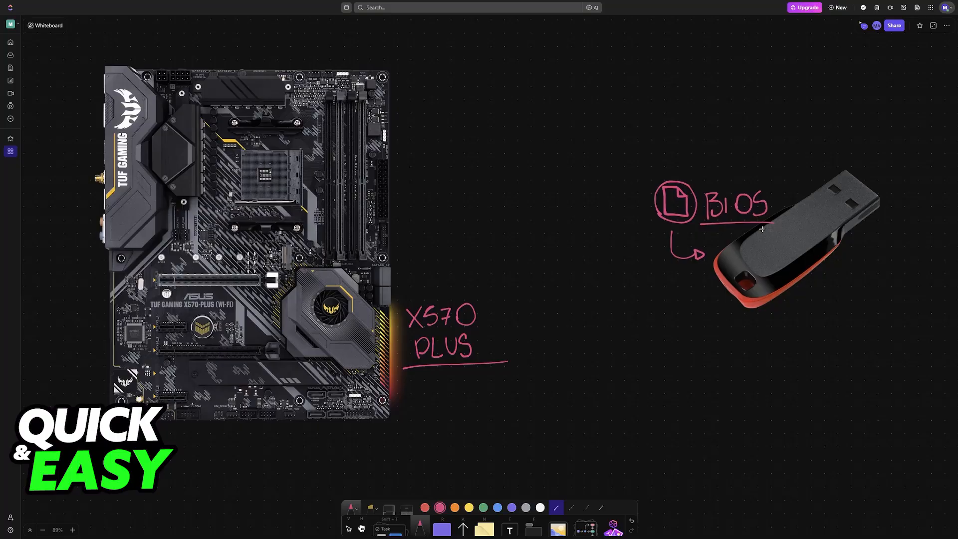
mouse_move(708, 214)
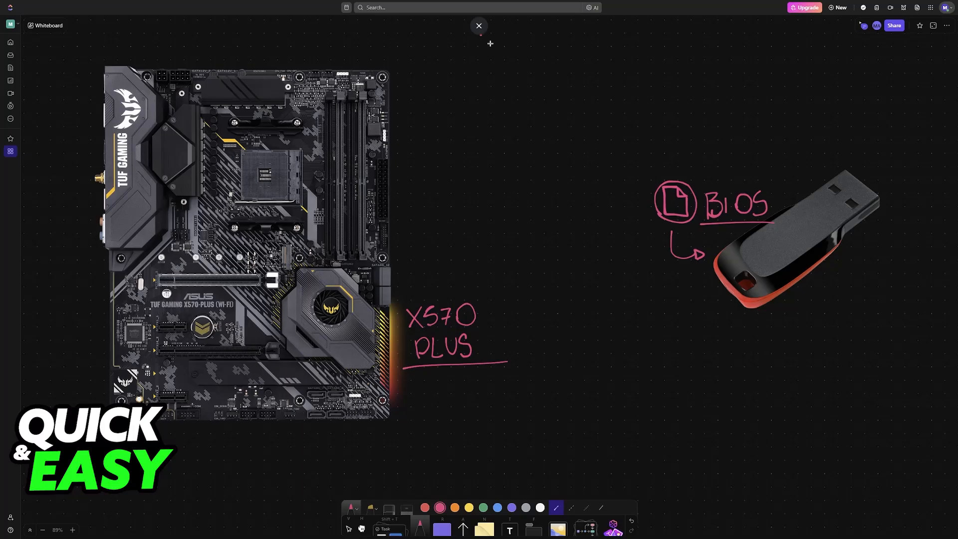
Step: Write the label 'USB' beneath the USB drive sketch on the whiteboard
click(743, 321)
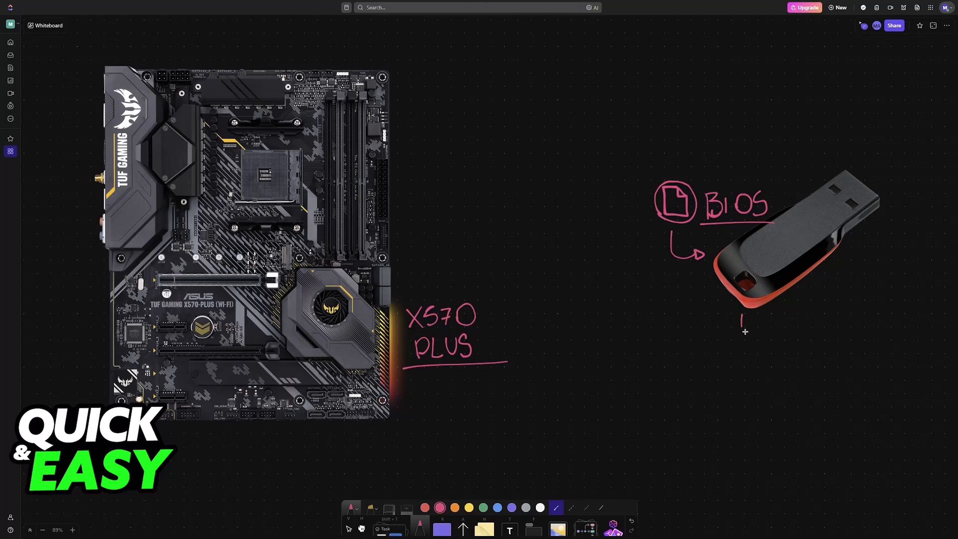
text(USB)
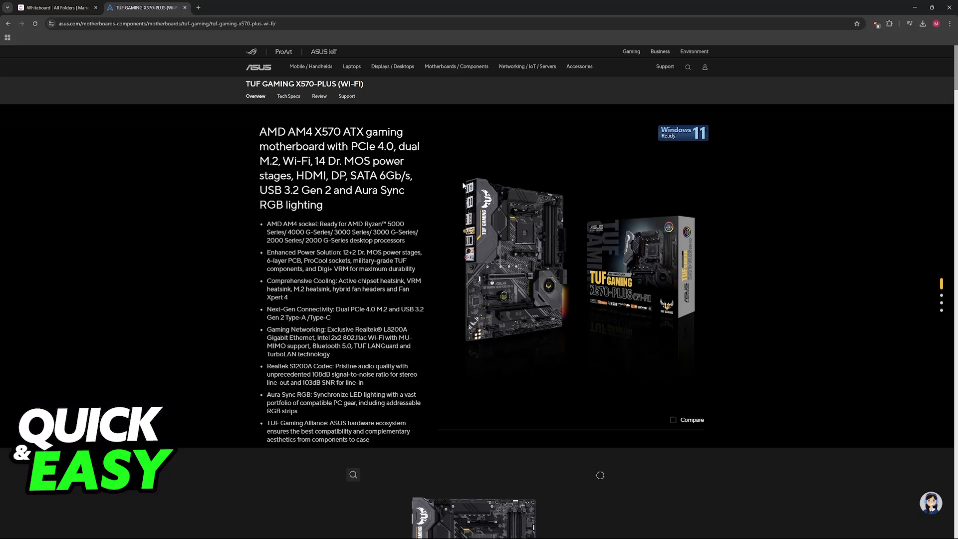
mouse_move(240, 129)
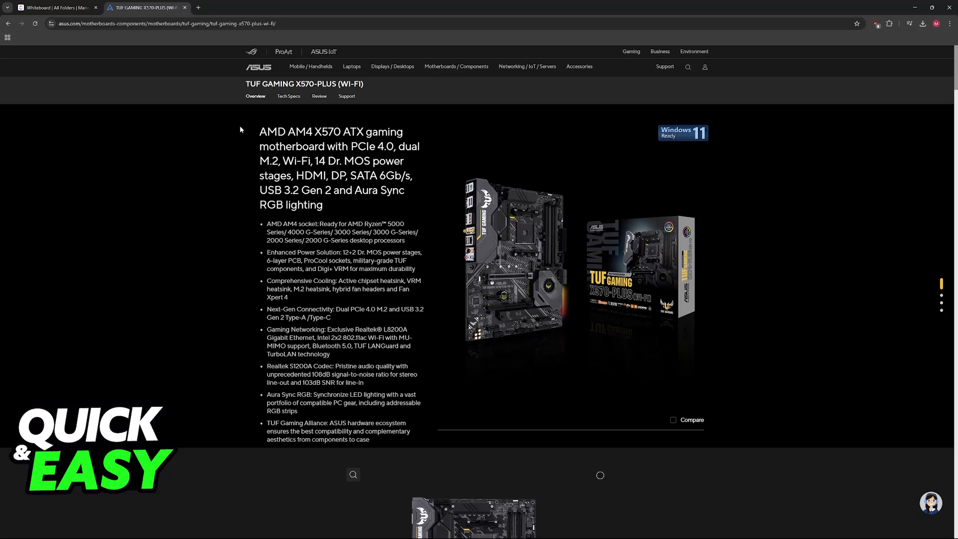
Step: Go through Support and Driver & Utility to the BIOS & FIRMWARE tab listing version 5021
double_click(304, 84)
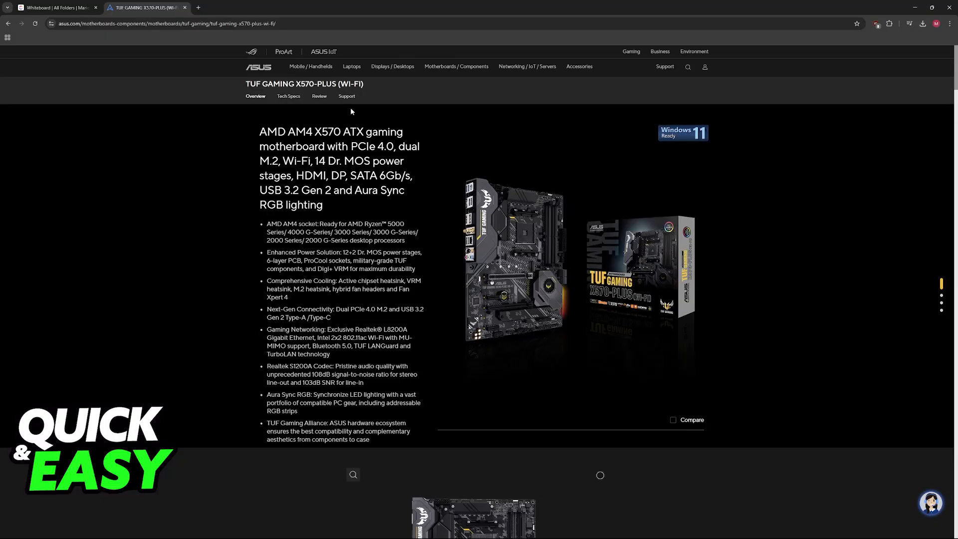
click(346, 96)
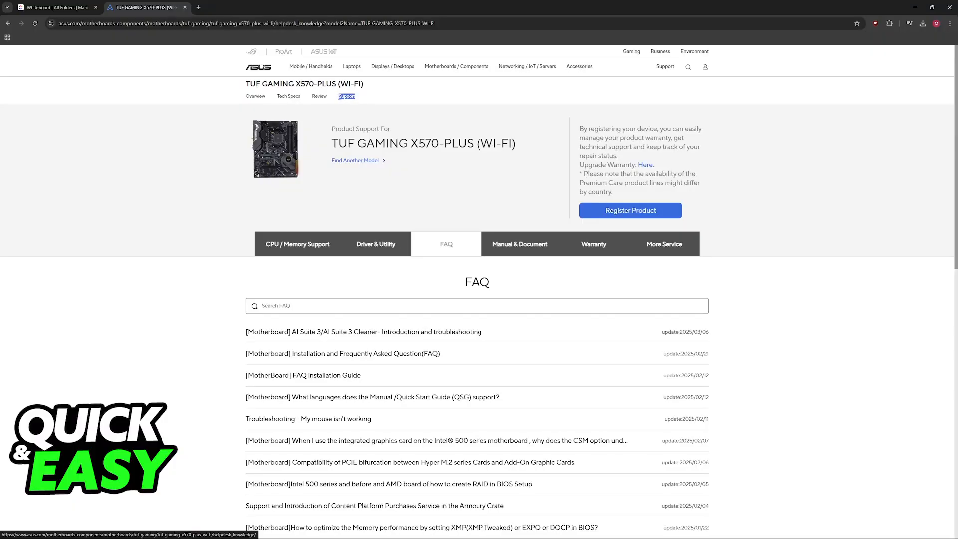
click(375, 243)
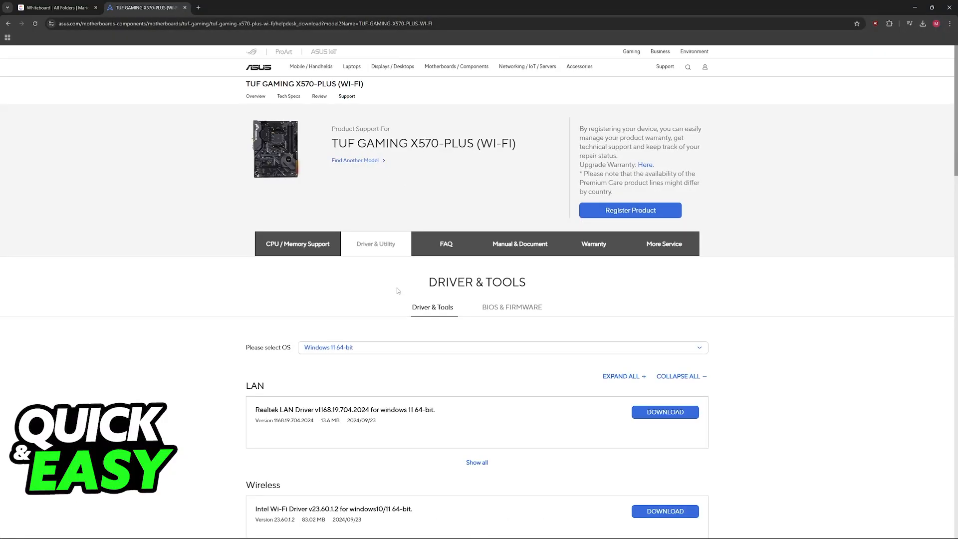
click(512, 307)
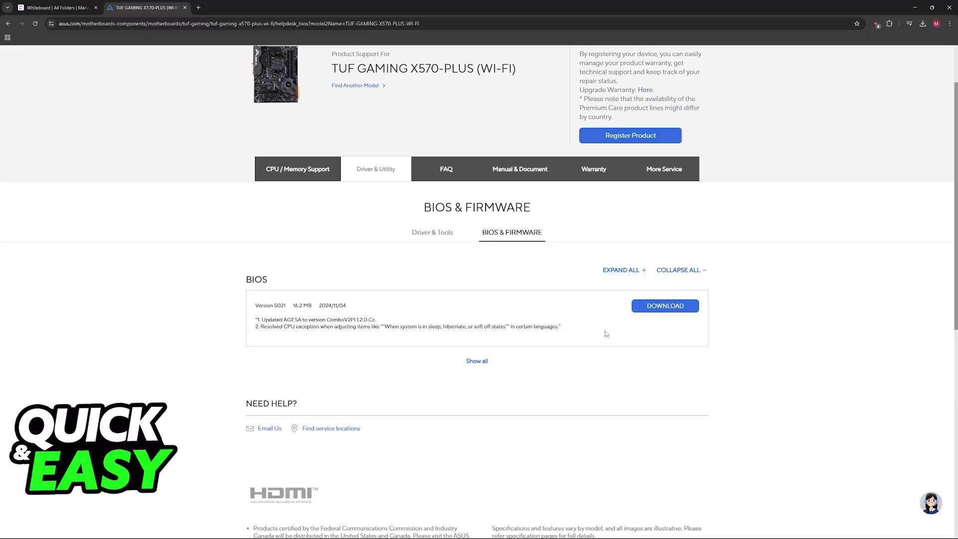
click(55, 8)
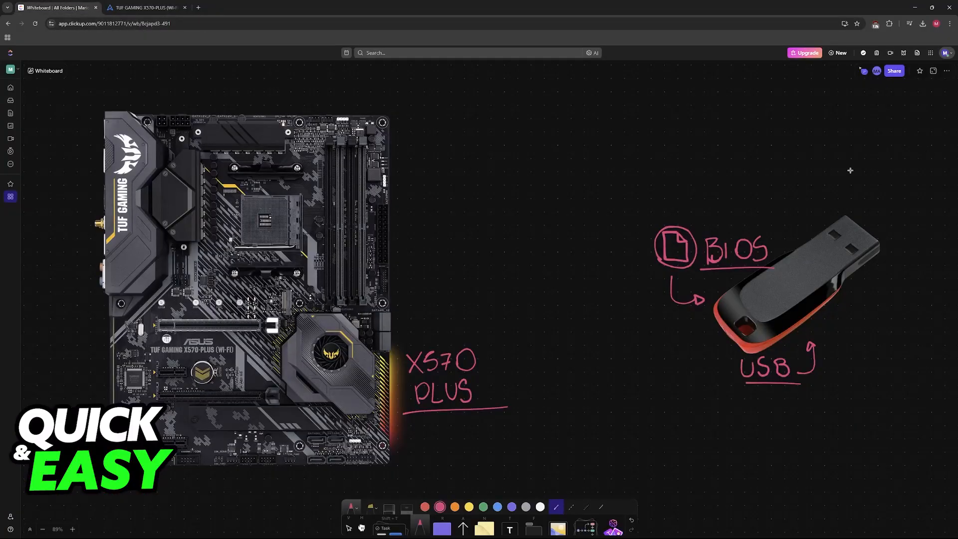
Step: Extract BIOS.zip in Downloads > BIOS and select the extracted BIOS.CAP file
key(F11)
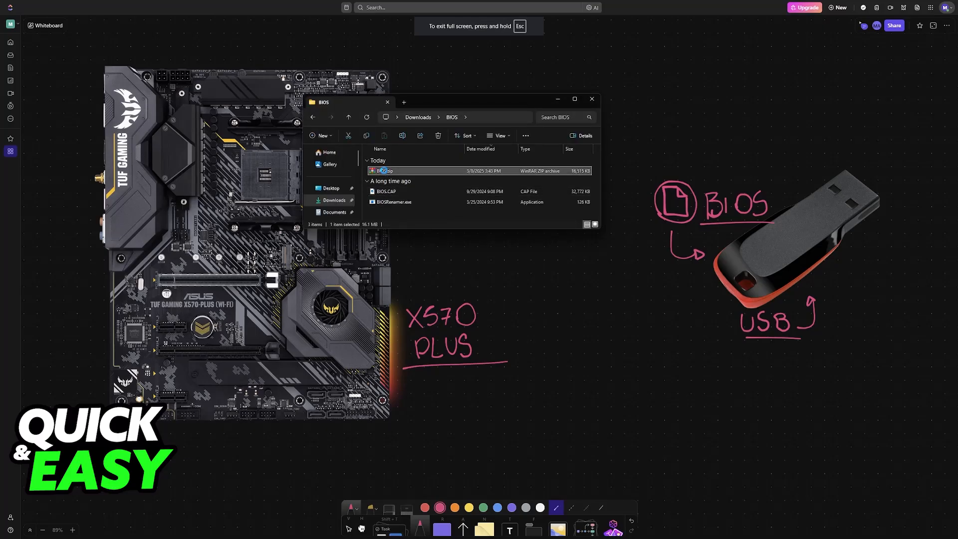
right_click(384, 170)
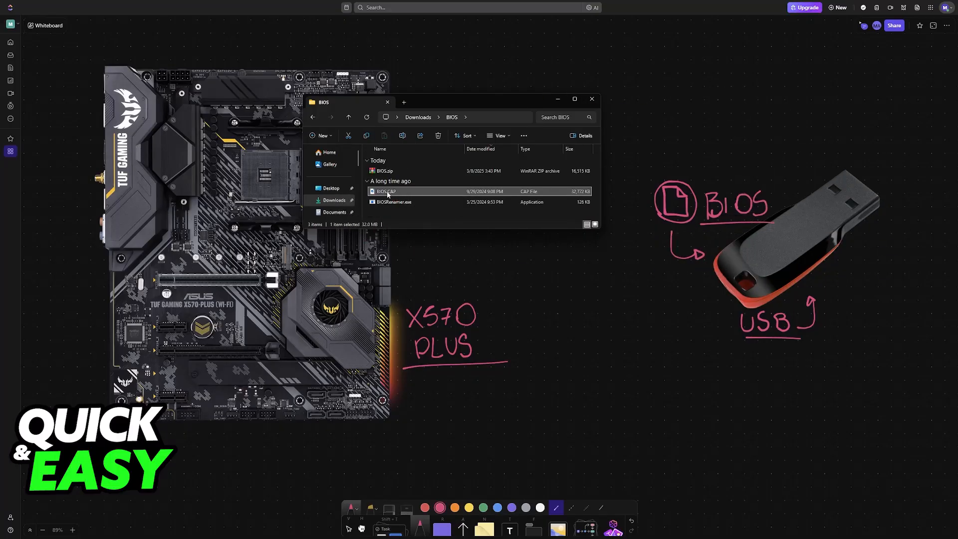
click(590, 99)
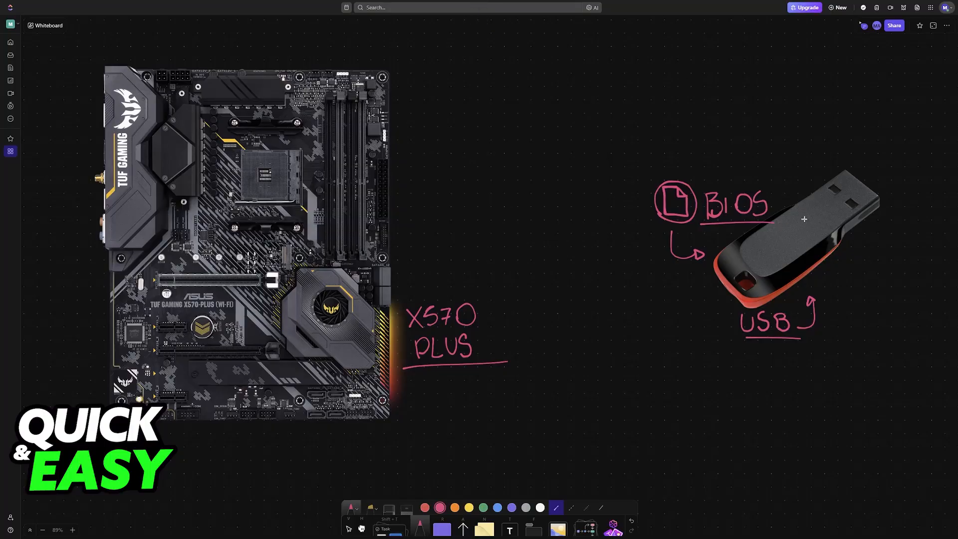
Step: Scroll the canvas down to the UEFI BIOS Utility EZ Mode screenshot
scroll(down, 3)
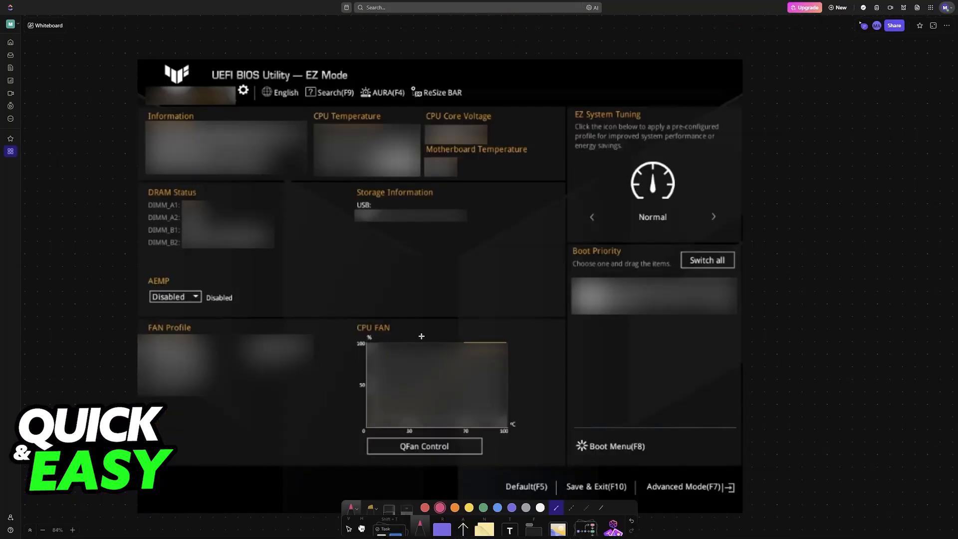
Step: Mark Advanced Mode (F7), then highlight Tool and ASUS EZ Flash 3 Utility
scroll(up, 3)
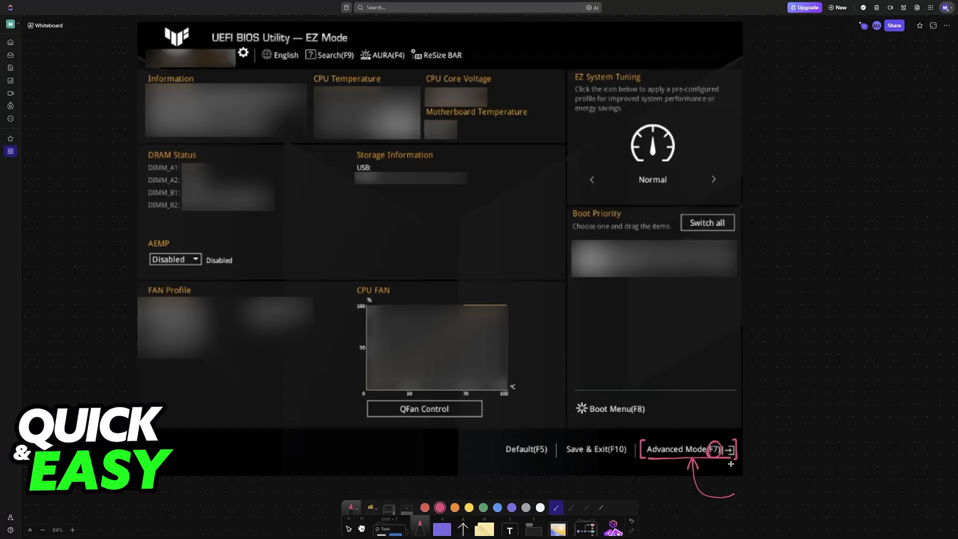
click(675, 449)
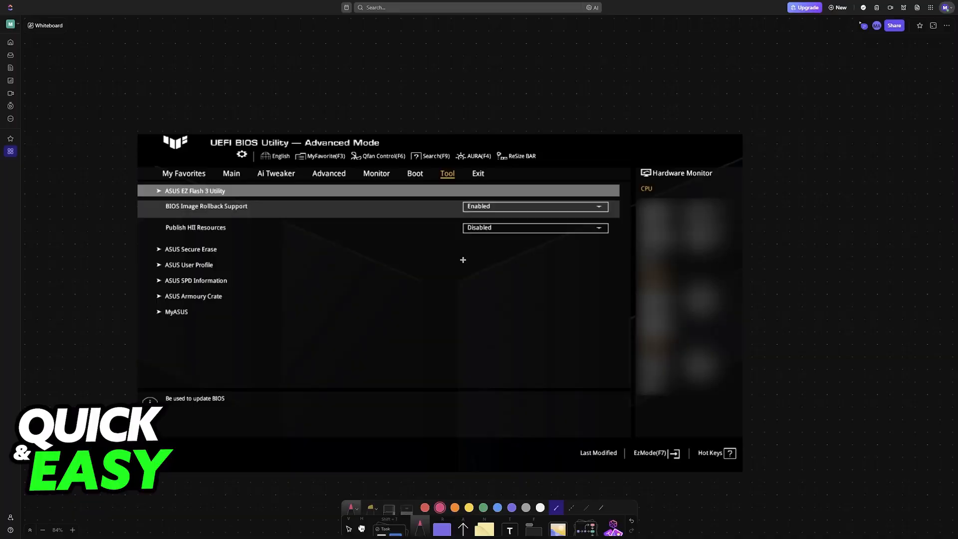
click(72, 530)
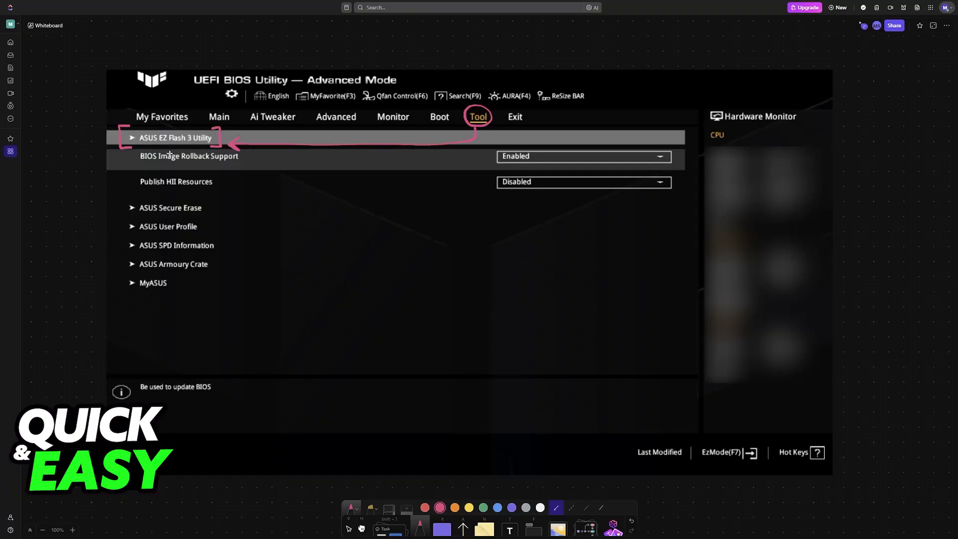
click(177, 138)
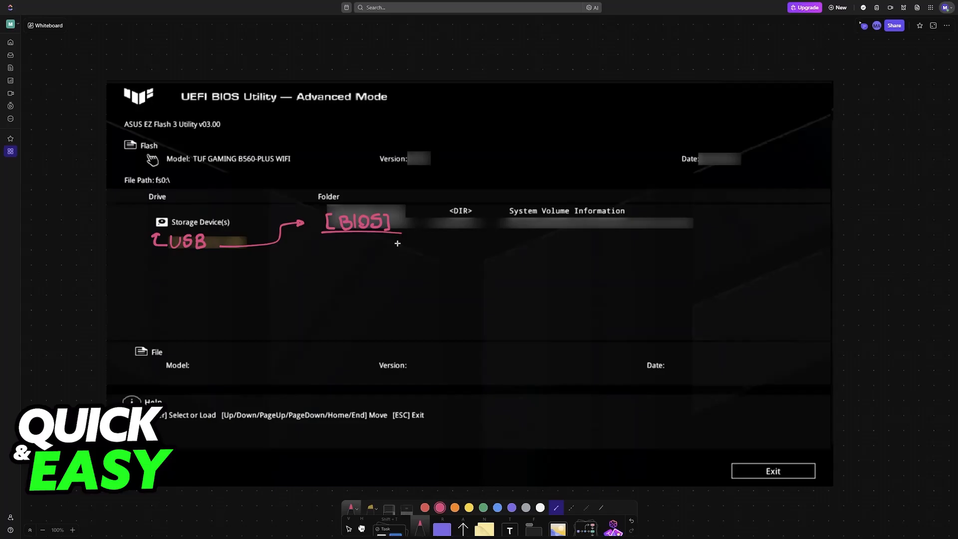
mouse_move(361, 367)
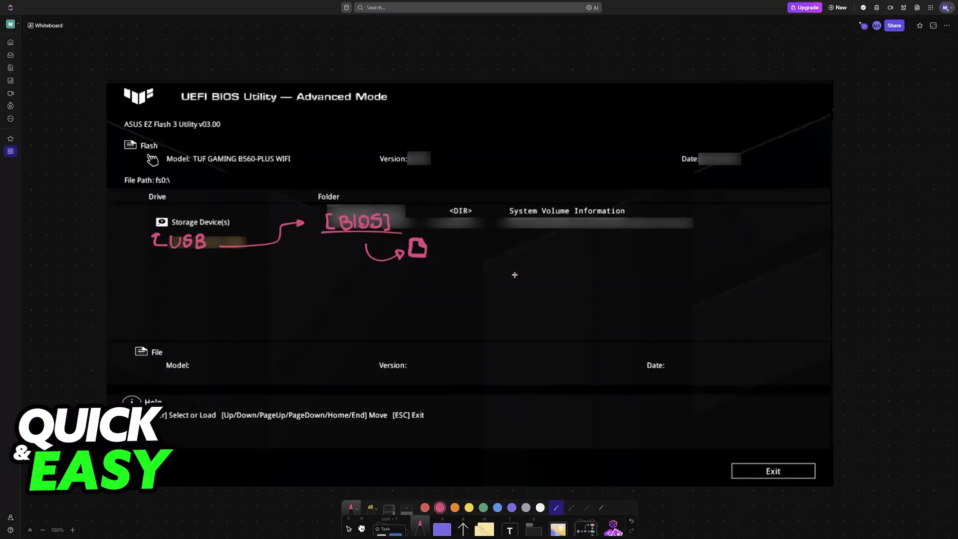
mouse_move(185, 253)
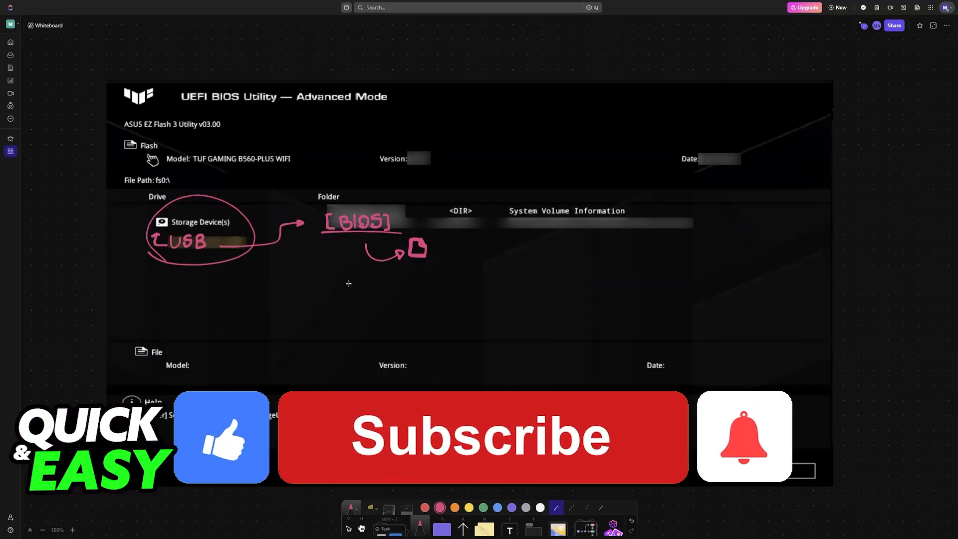
Step: Add the curved arrow to the file icon and circle Storage Device(s) on EZ Flash 3
click(481, 436)
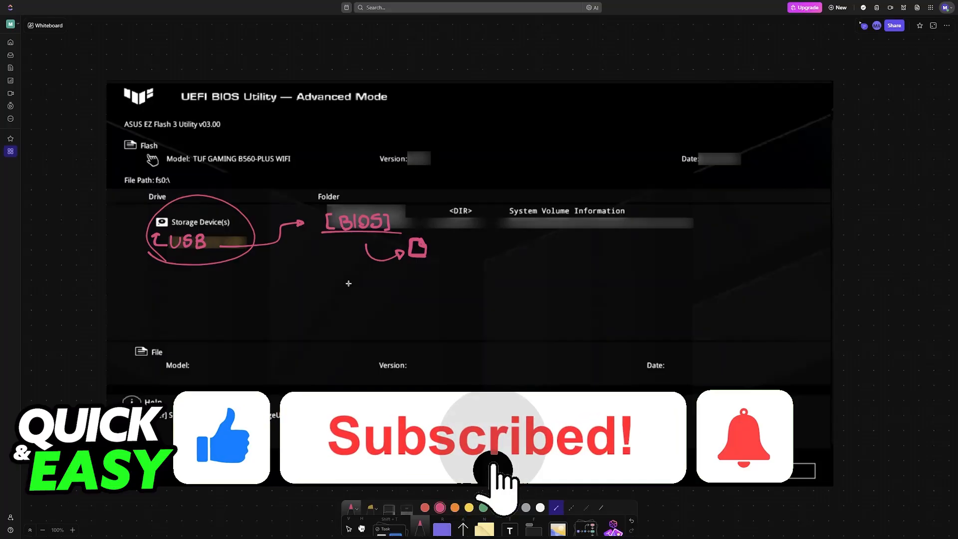